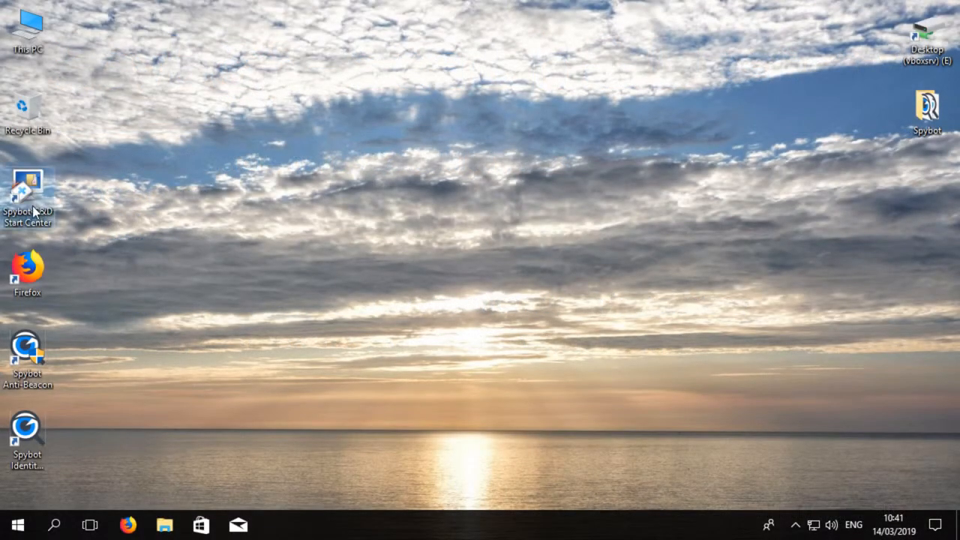
mouse_move(75, 252)
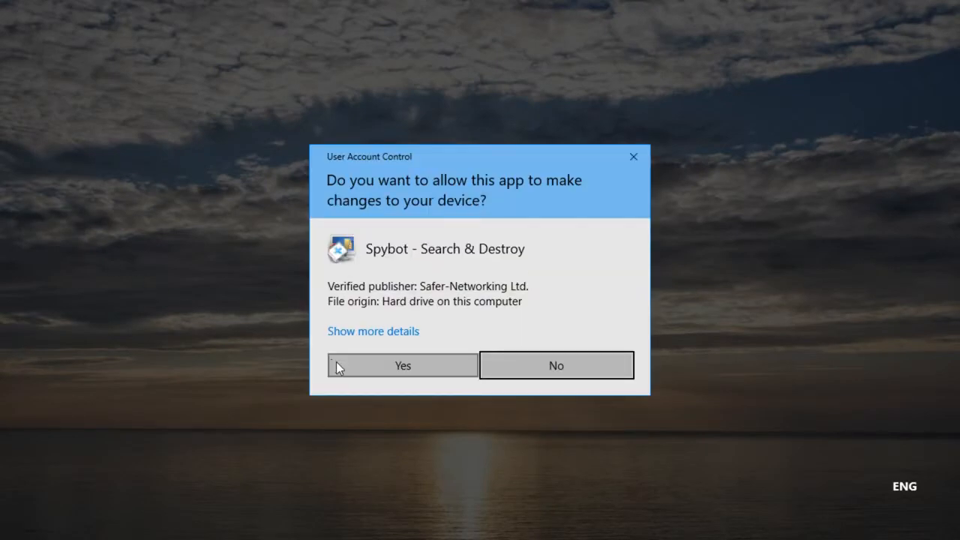
Approve the User Account Control prompt so Spybot Start Center can run as administrator.
left_click(402, 366)
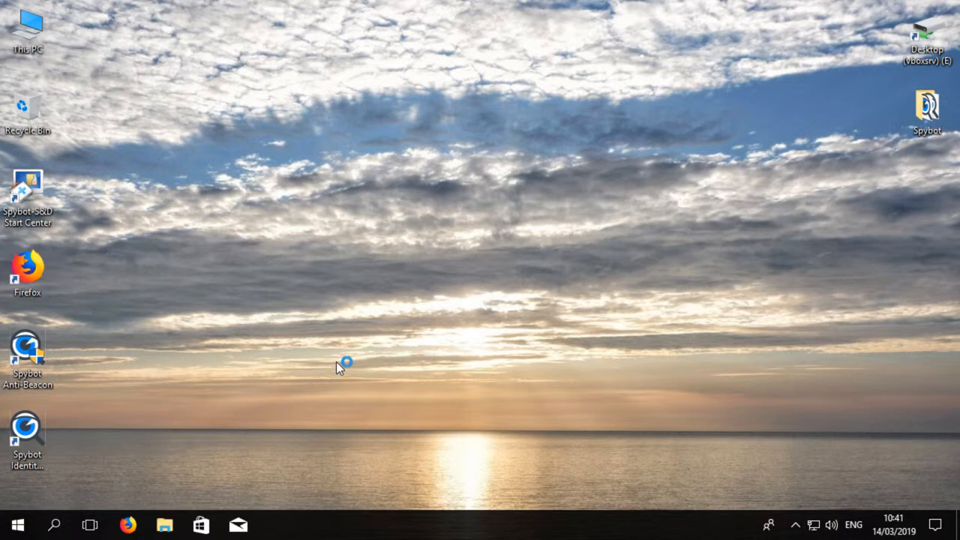
Show the full Start Center tool set with Advanced User Mode on and launch Settings.
double_click(27, 195)
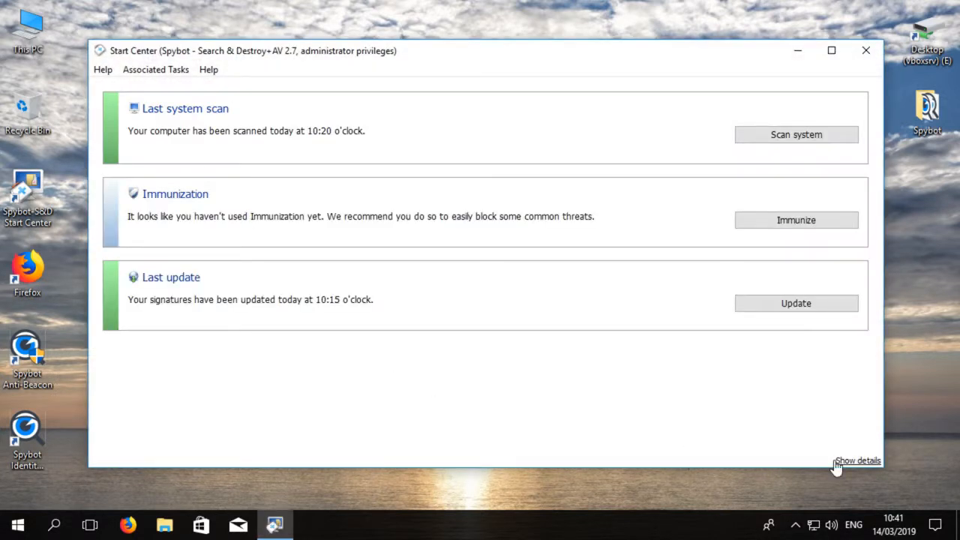
left_click(858, 461)
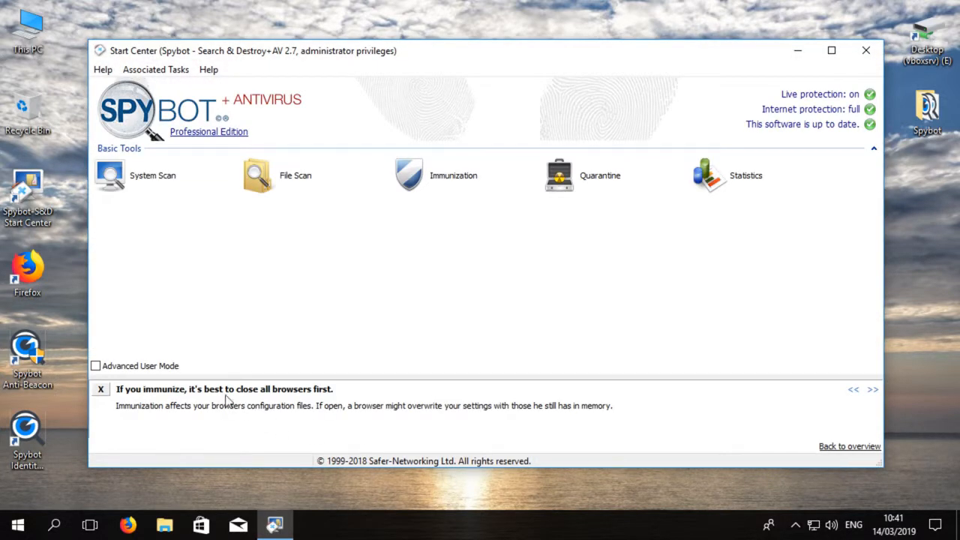
left_click(96, 366)
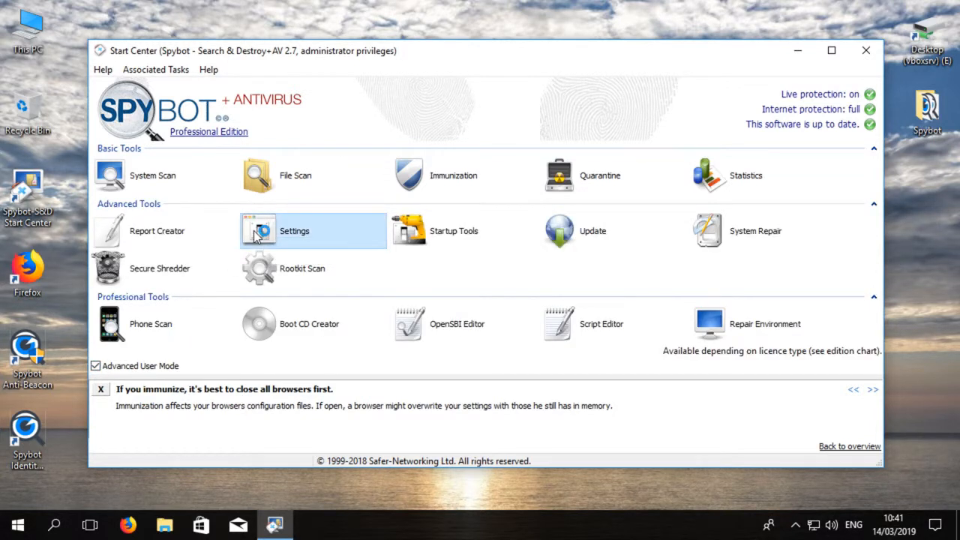
left_click(294, 231)
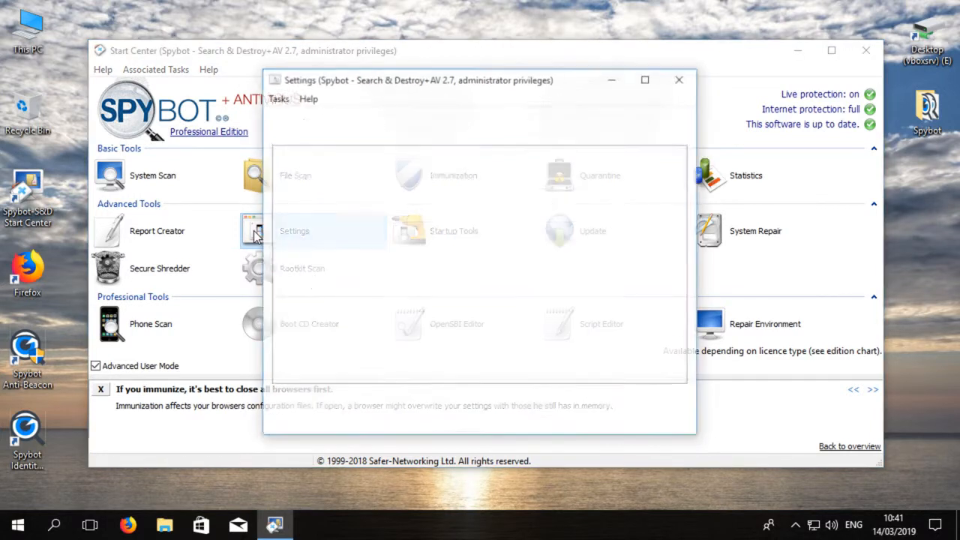
Show the Schedule page of Spybot's Settings with its scheduled scan and update tasks.
left_click(294, 231)
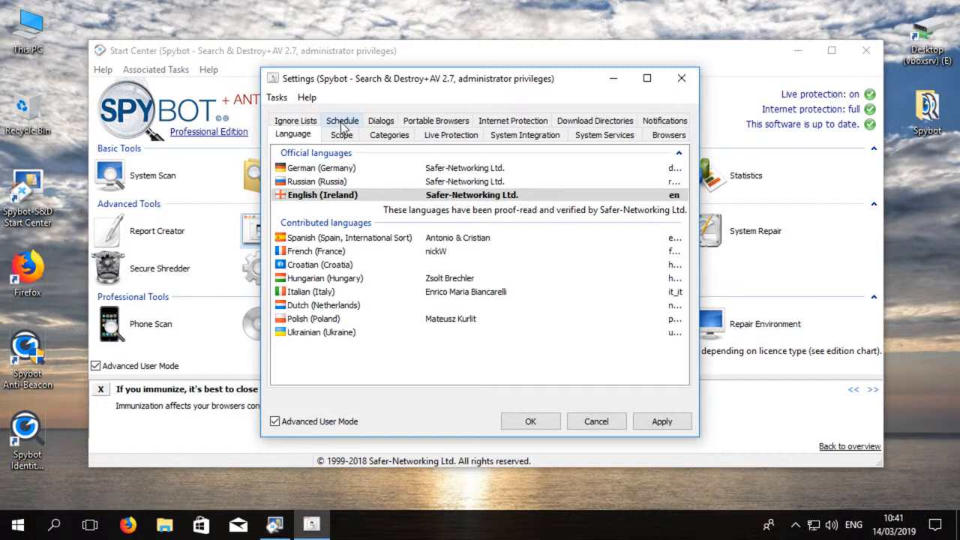
left_click(342, 120)
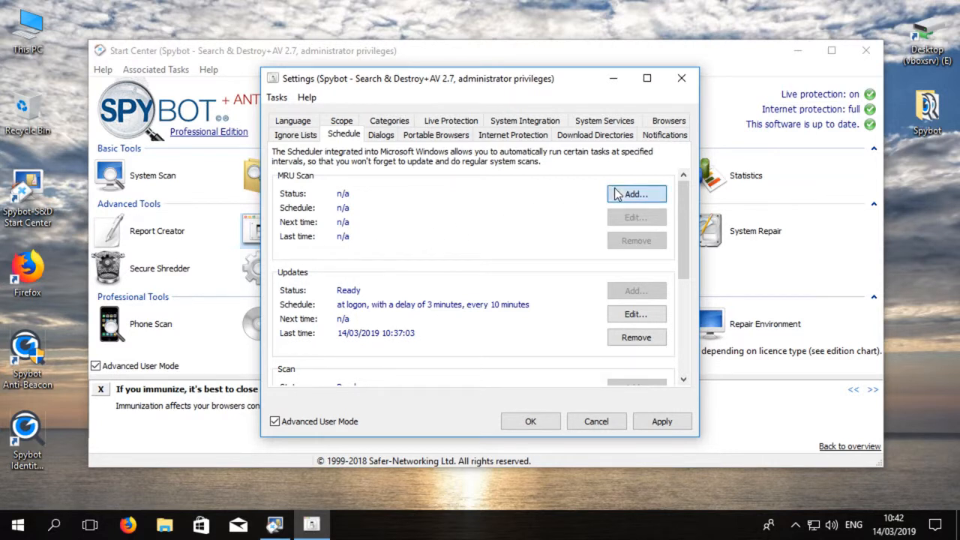
left_click(636, 194)
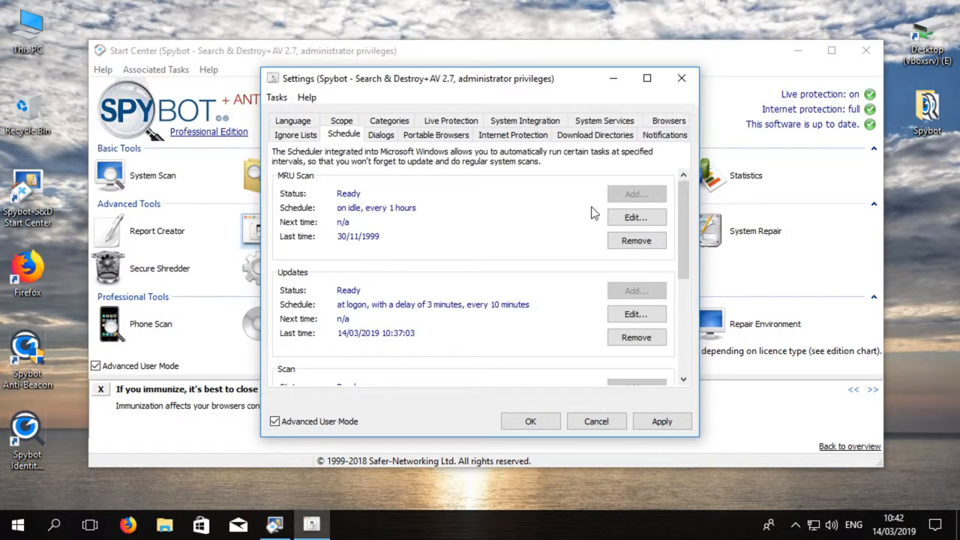
mouse_move(636, 239)
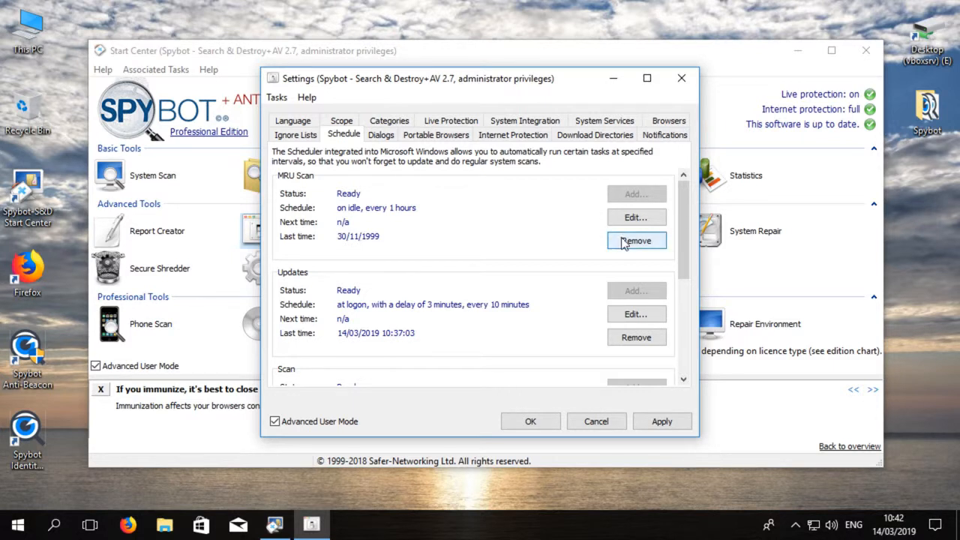
left_click(636, 240)
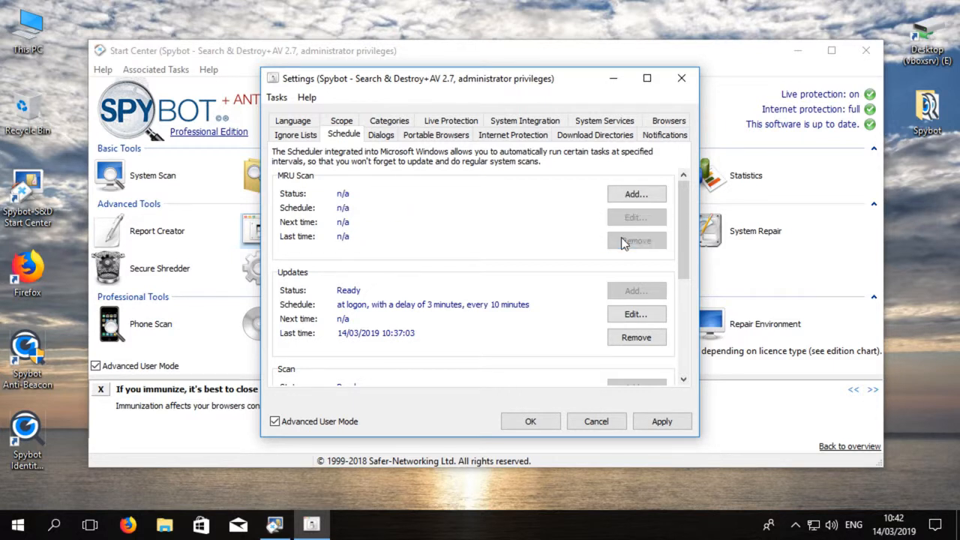
mouse_move(627, 242)
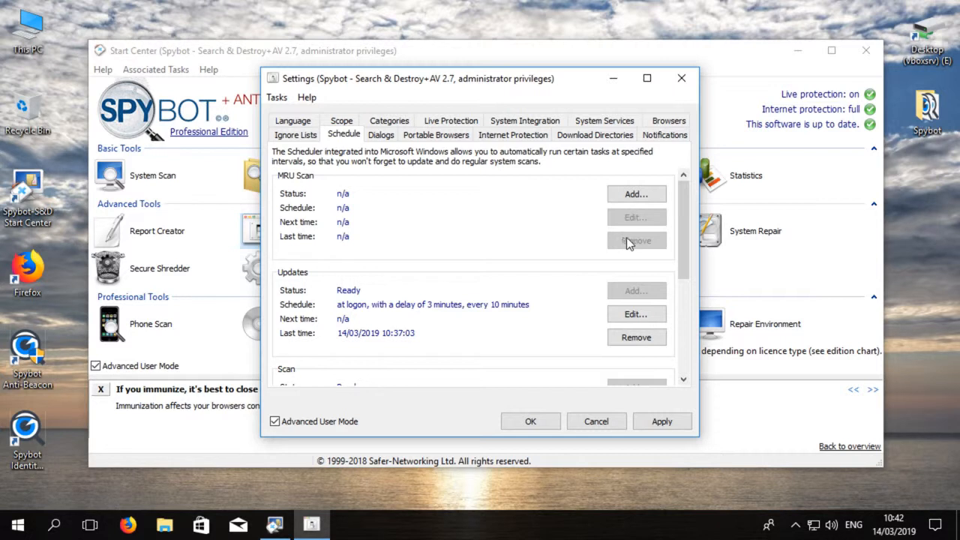
mouse_move(682, 243)
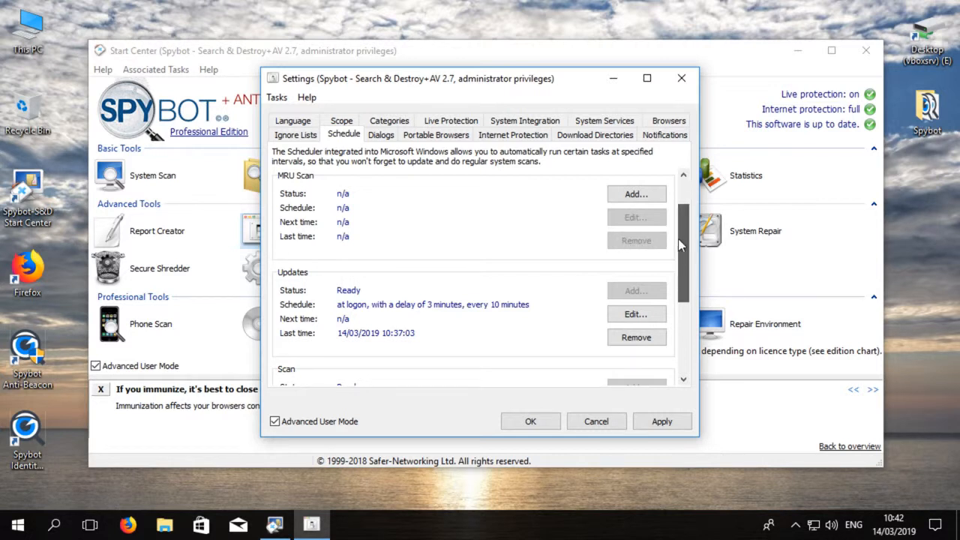
scroll("down", 3)
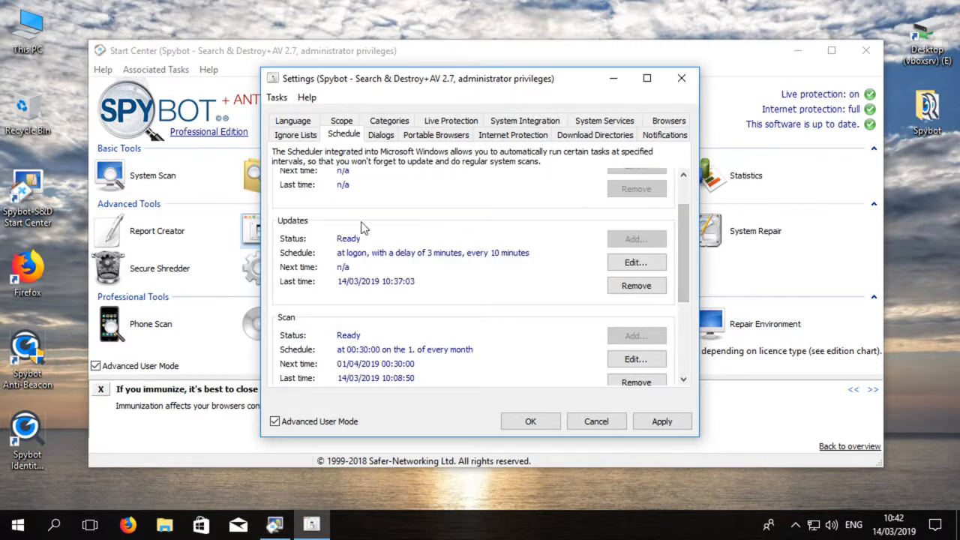
mouse_move(327, 241)
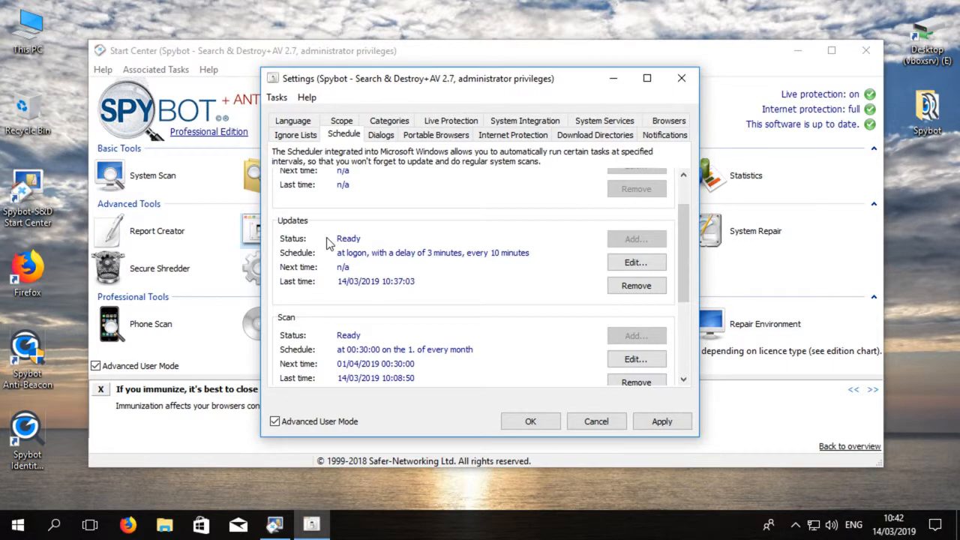
mouse_move(375, 264)
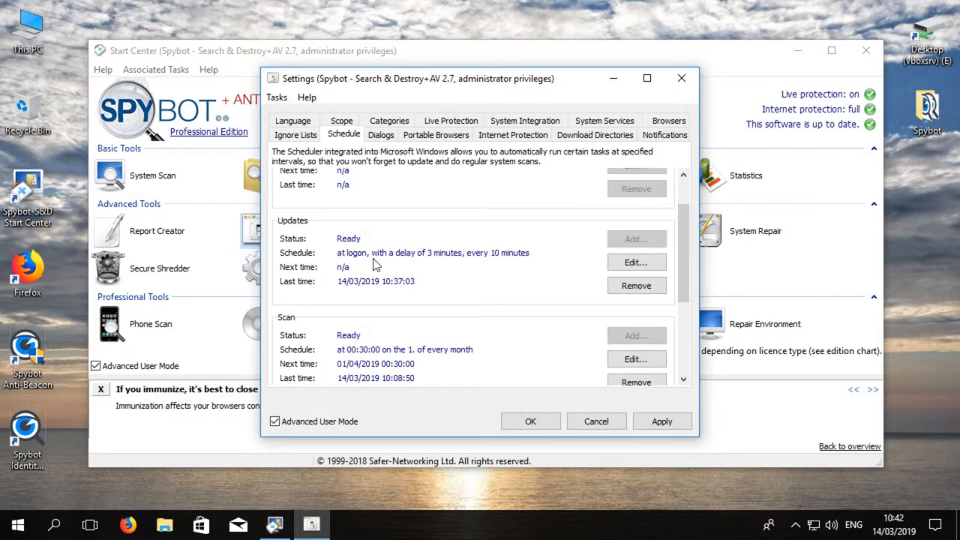
mouse_move(498, 267)
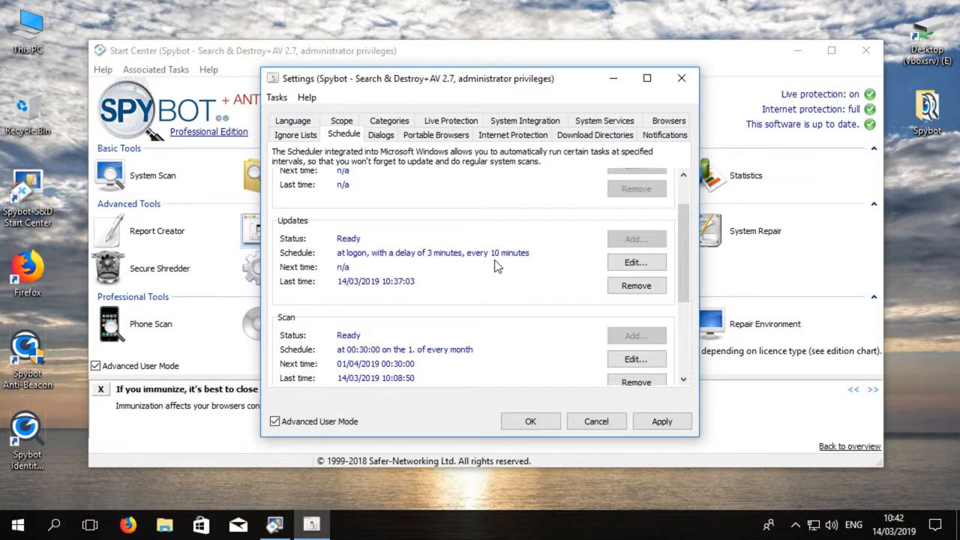
mouse_move(352, 274)
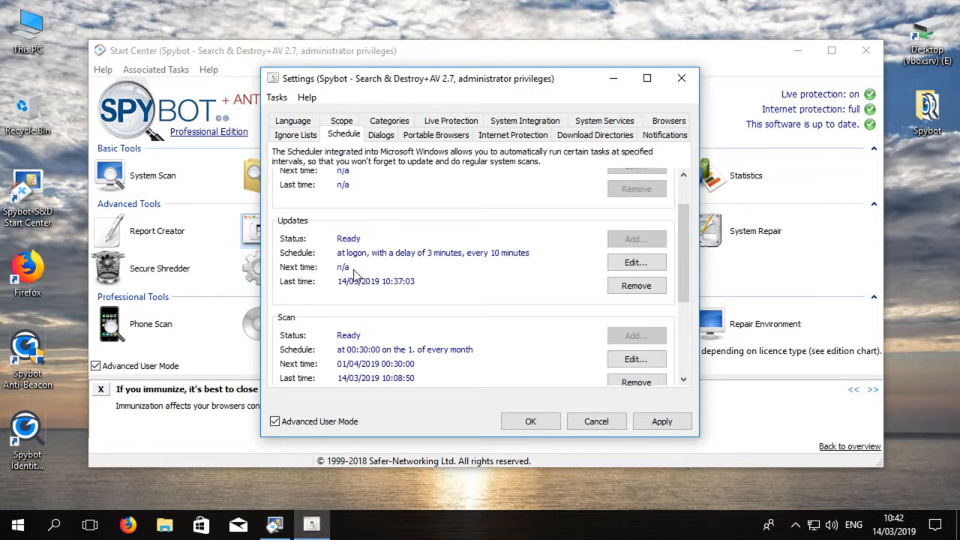
mouse_move(417, 293)
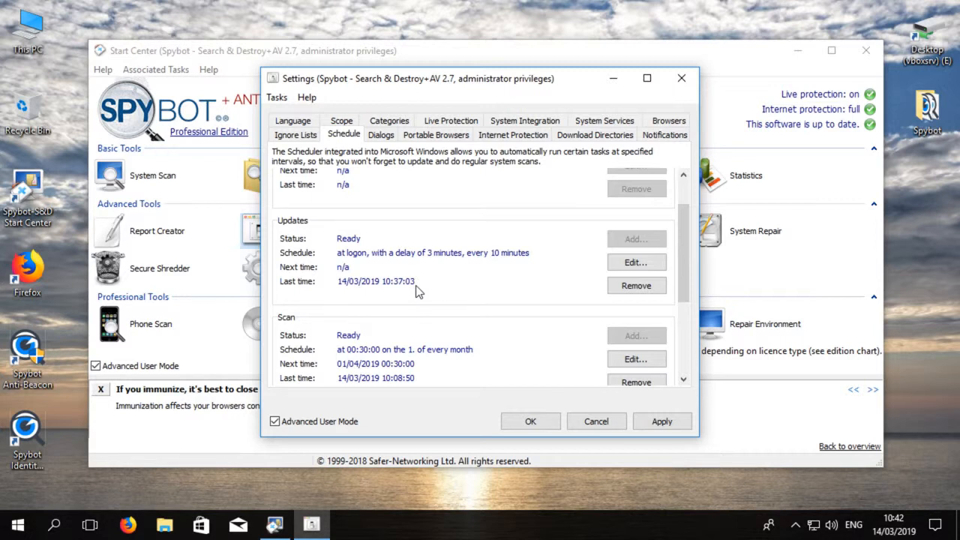
mouse_move(522, 294)
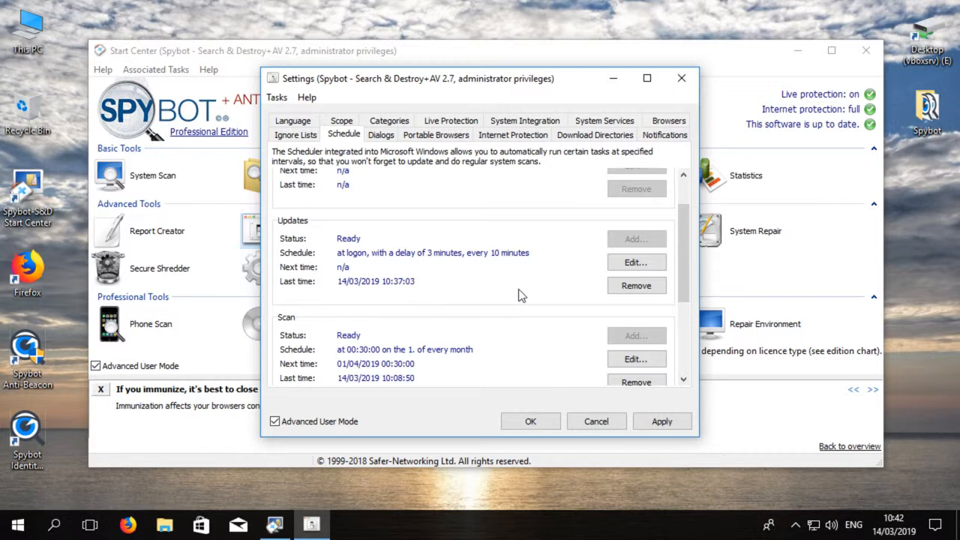
scroll("down", 3)
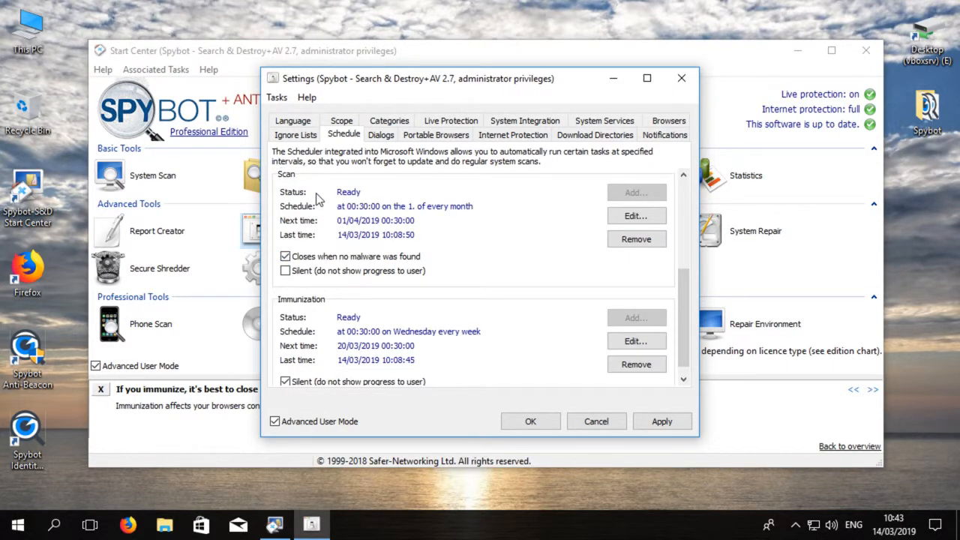
mouse_move(416, 217)
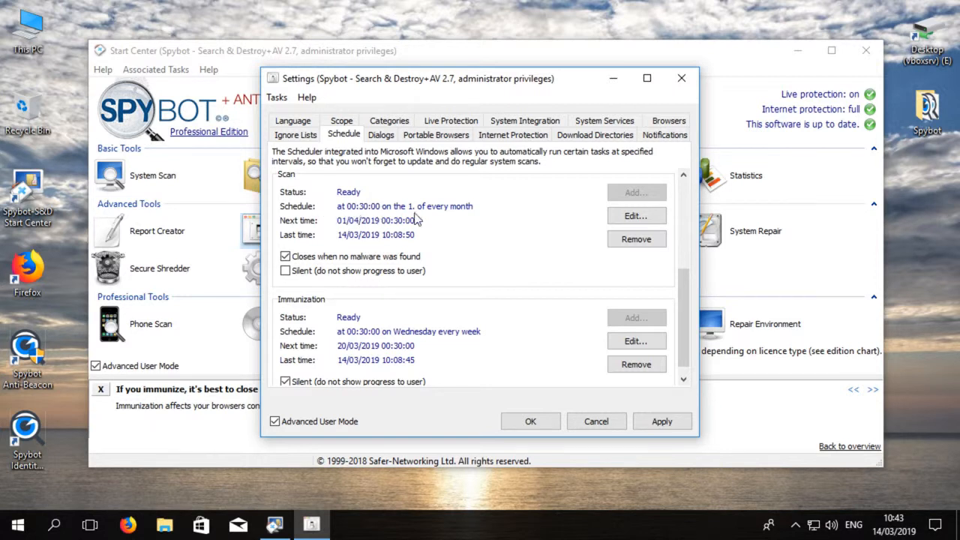
mouse_move(344, 232)
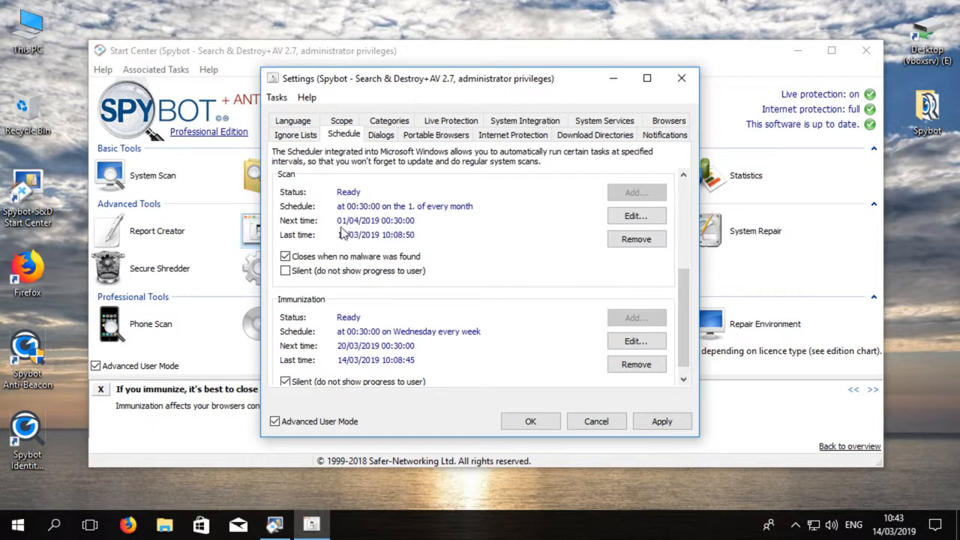
mouse_move(405, 246)
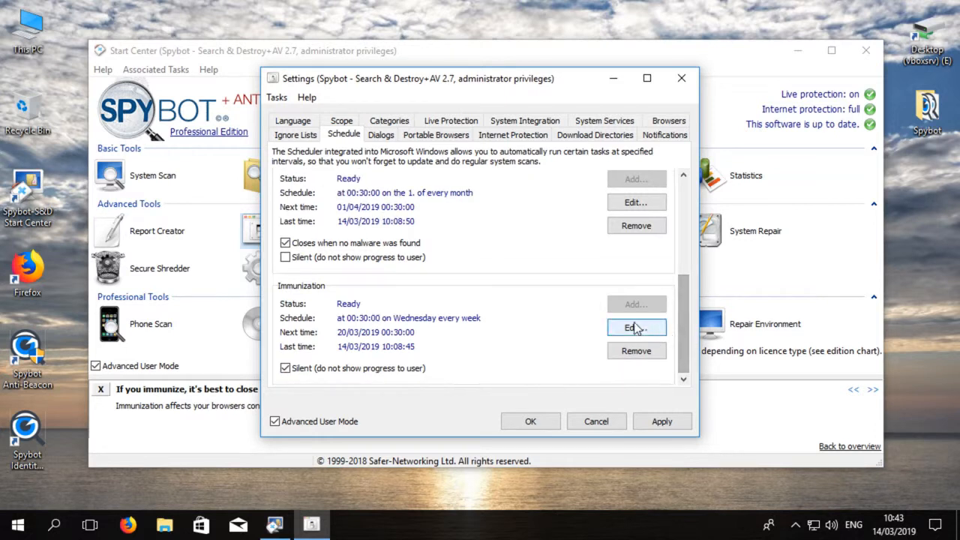
mouse_move(333, 313)
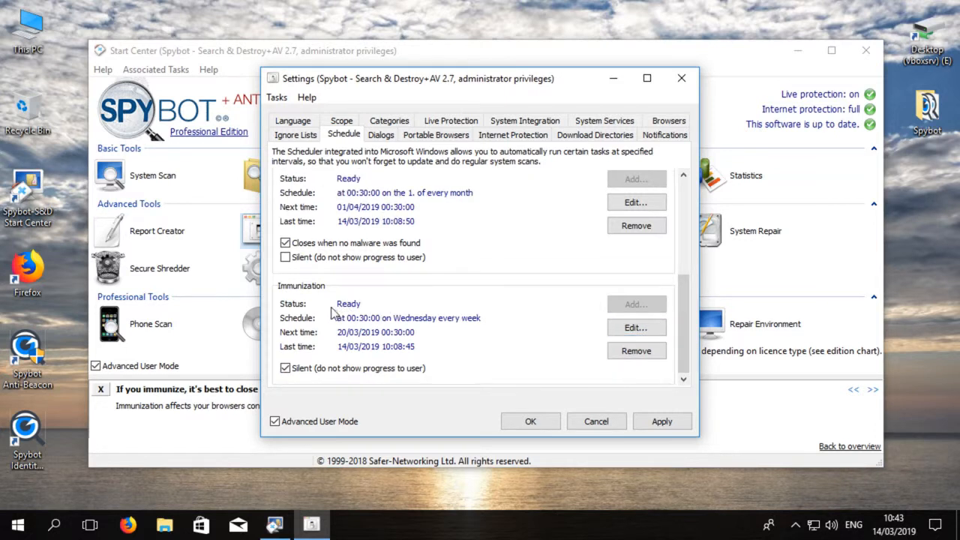
mouse_move(378, 327)
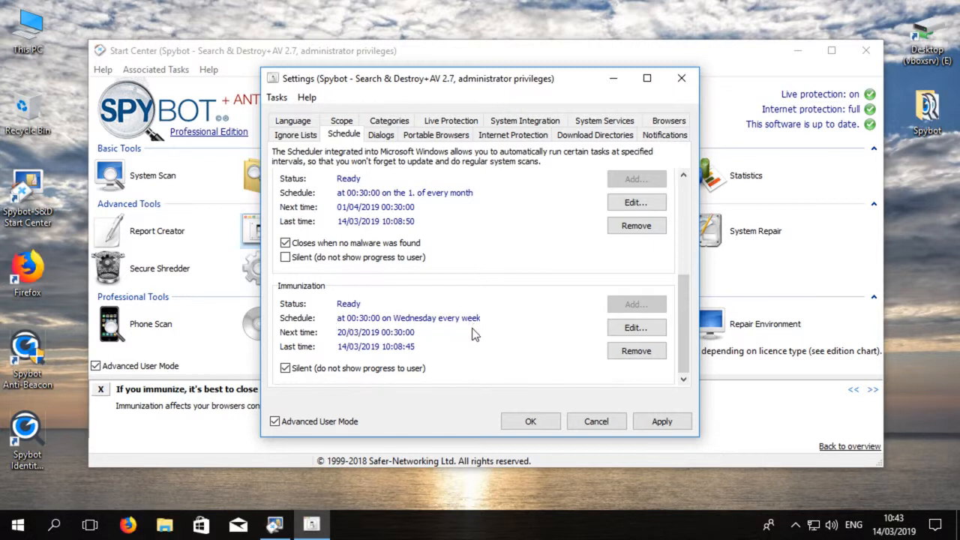
mouse_move(336, 352)
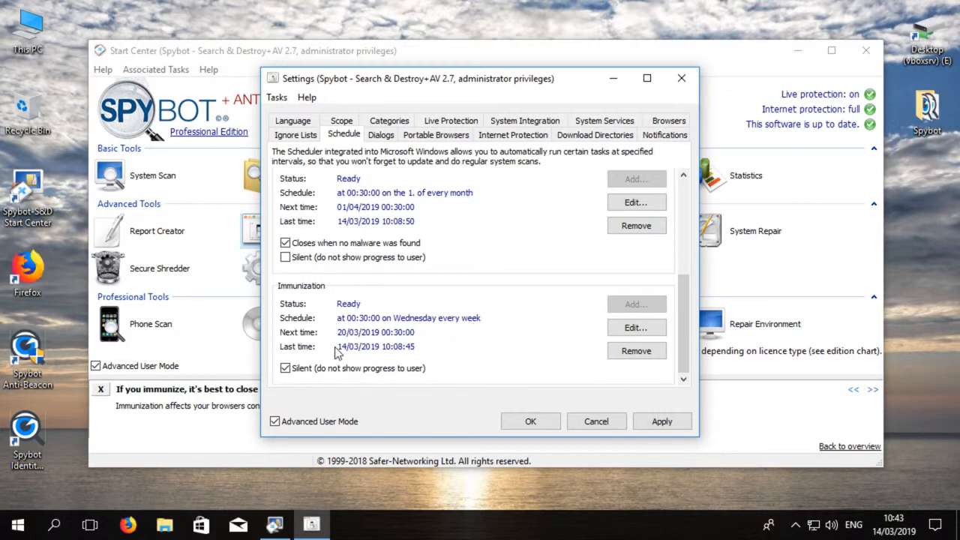
mouse_move(429, 357)
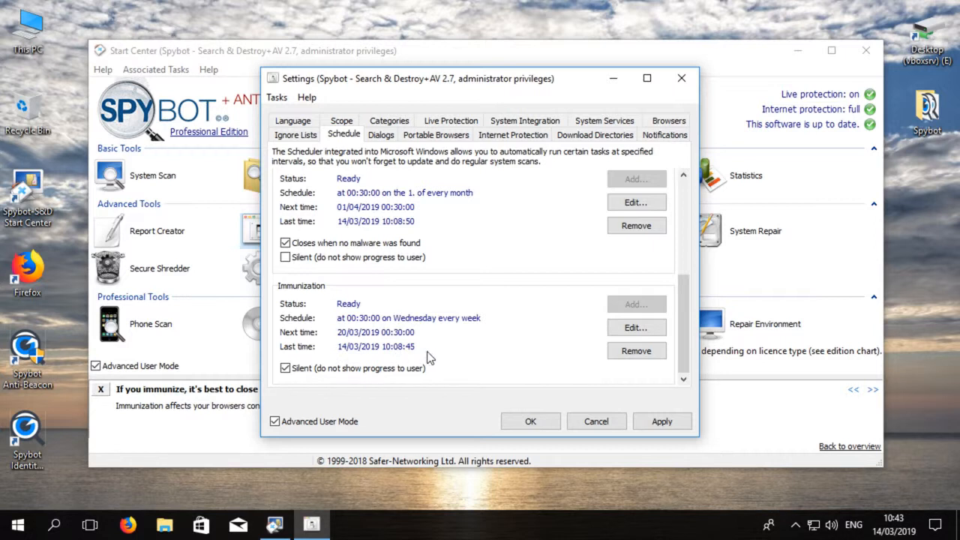
mouse_move(486, 357)
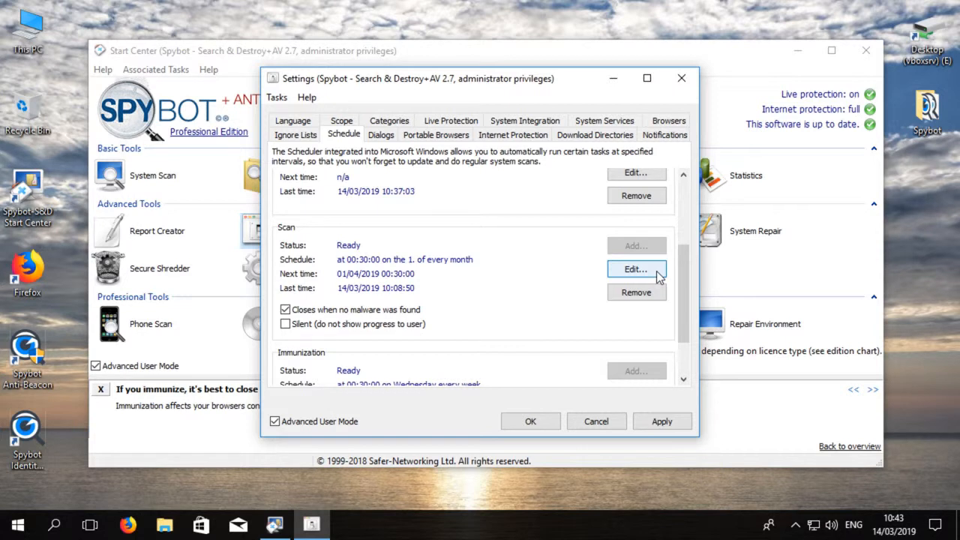
Navigate Task Scheduler Library > Safer-Networking to the Spybot - Search and Destroy task folder.
left_click(635, 269)
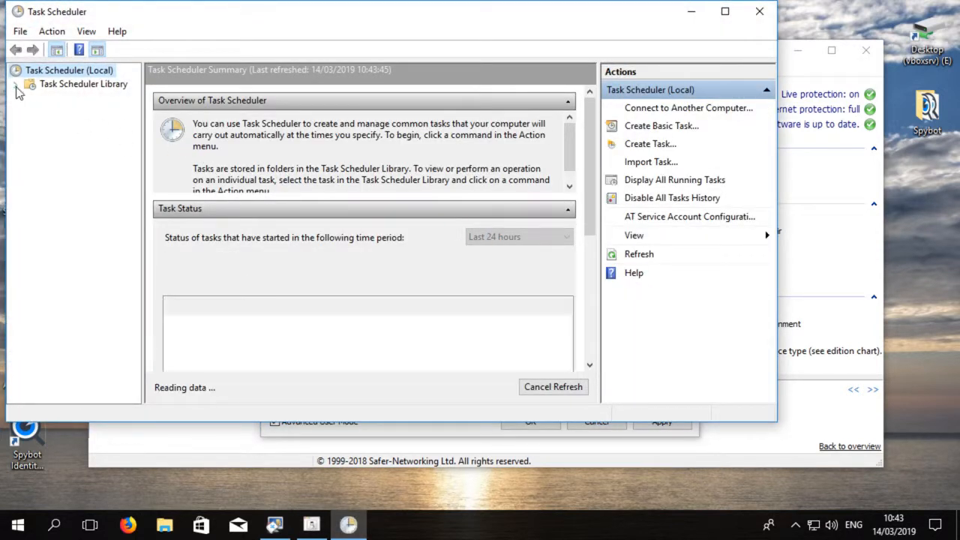
left_click(15, 84)
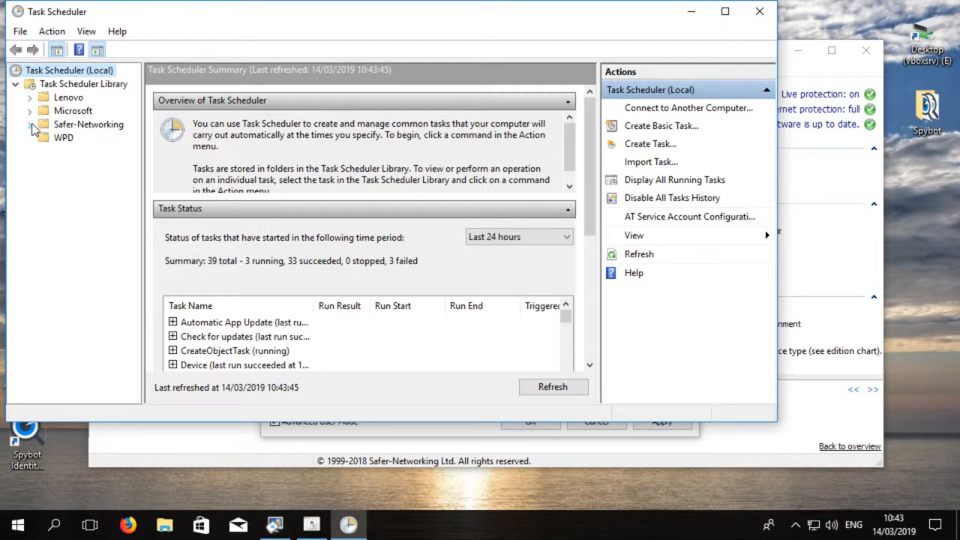
left_click(30, 122)
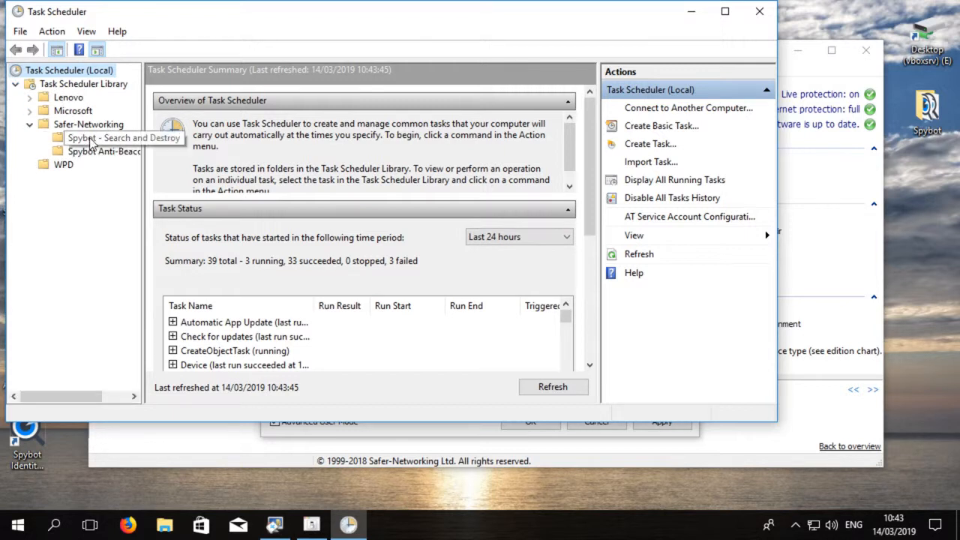
left_click(123, 138)
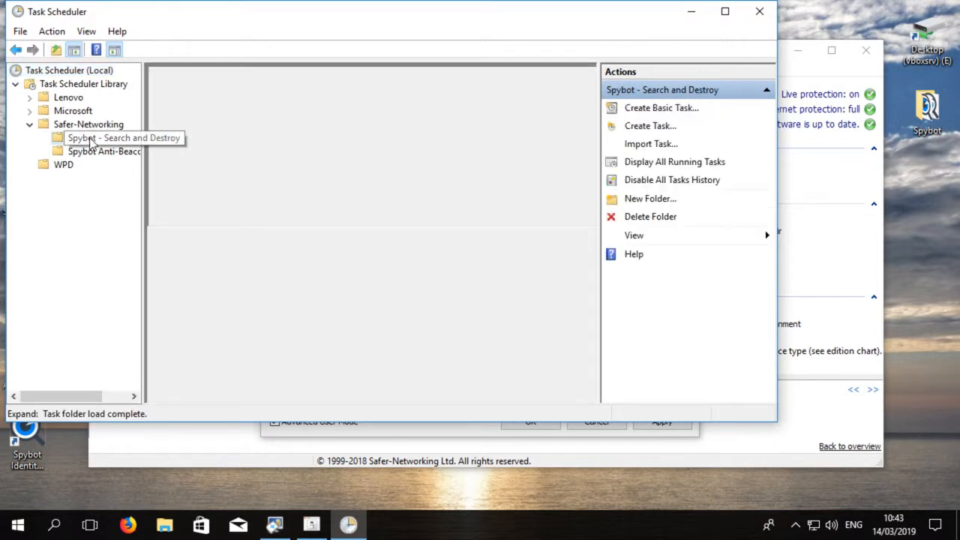
left_click(97, 138)
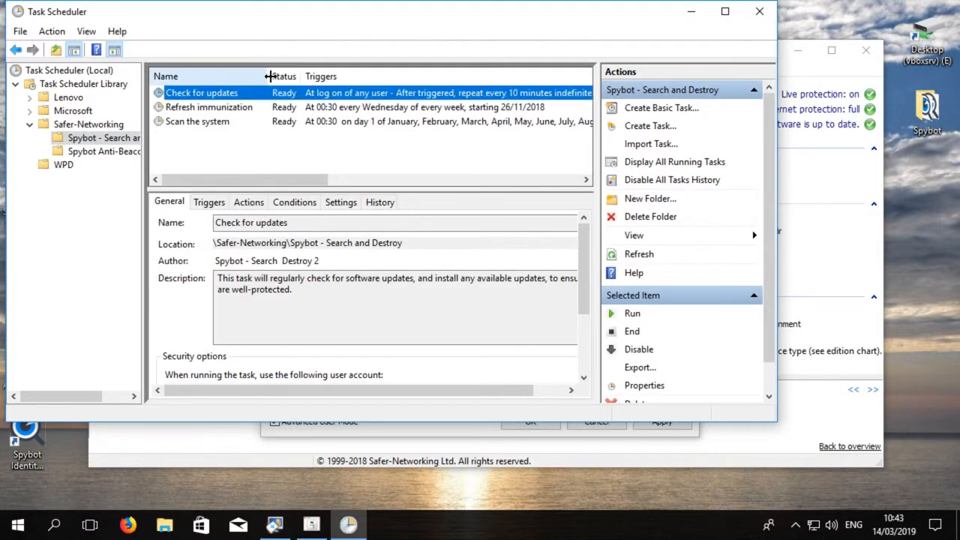
Select the Scan the system task and bring up its properties.
left_click(198, 120)
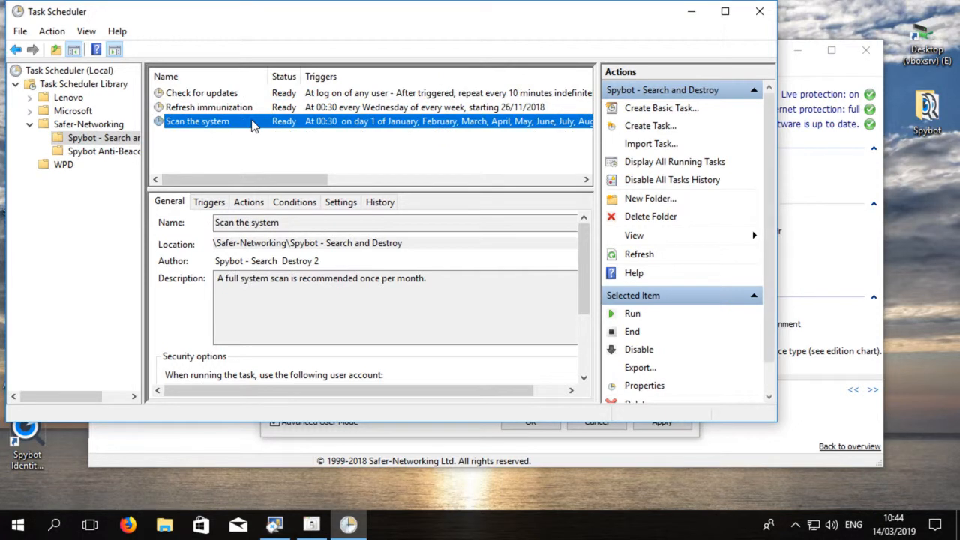
mouse_move(279, 207)
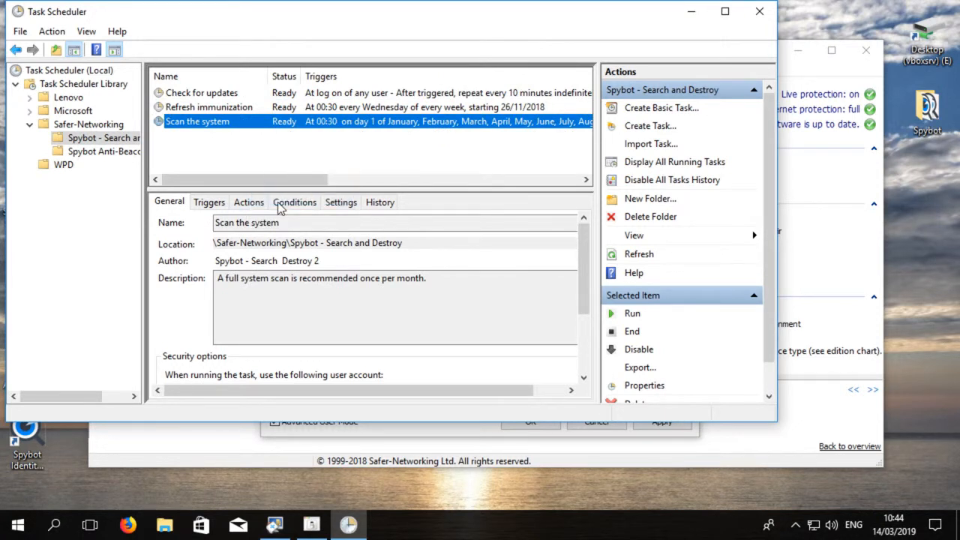
left_click(643, 384)
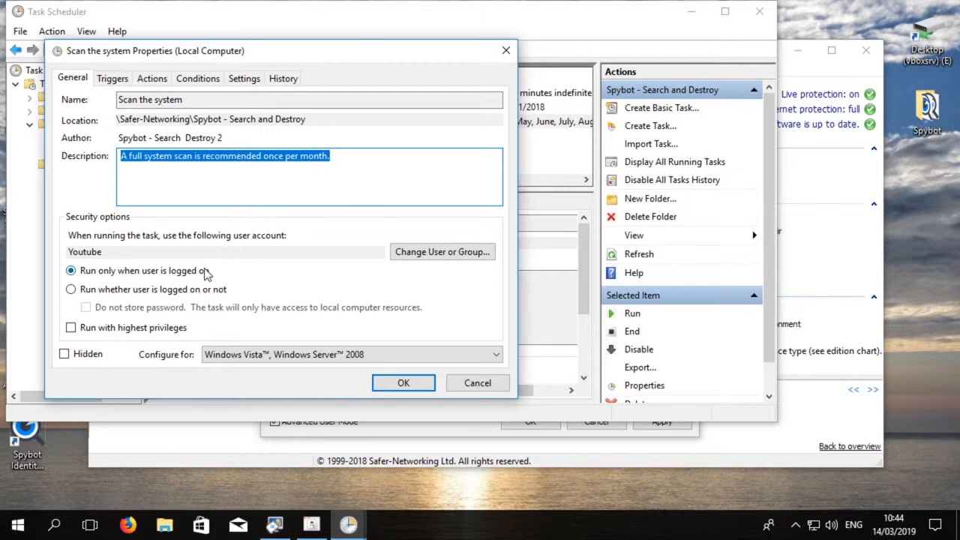
mouse_move(207, 291)
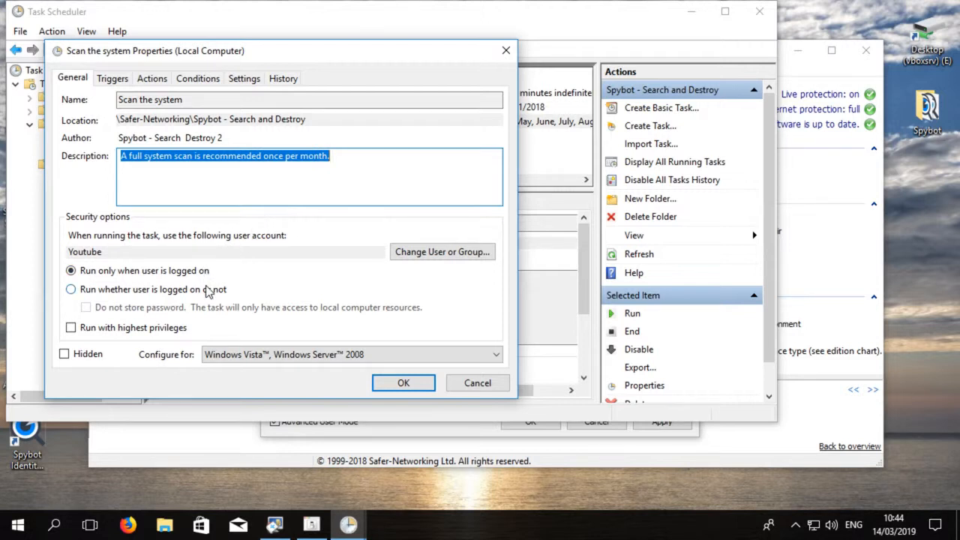
mouse_move(174, 334)
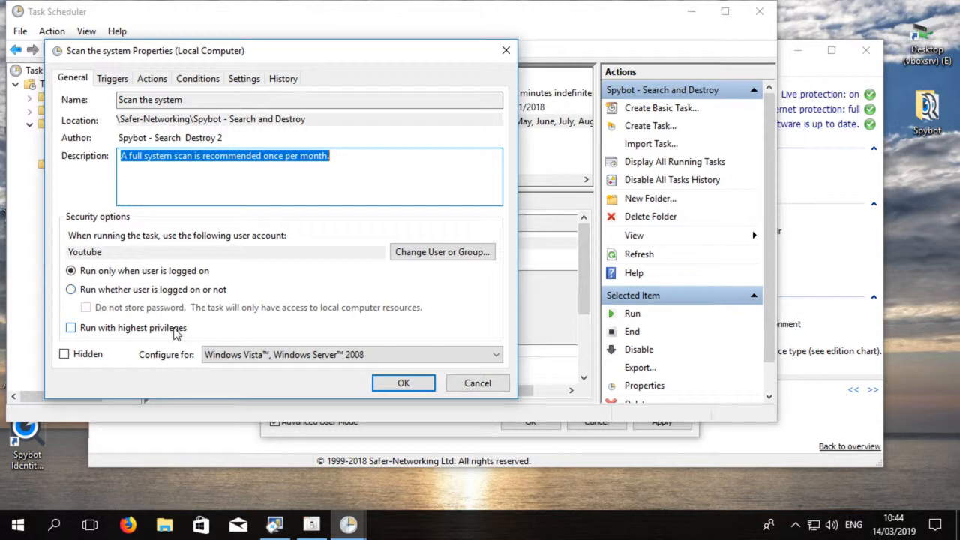
Toggle Run with highest privileges on and back off, leaving the General options unchanged.
left_click(71, 327)
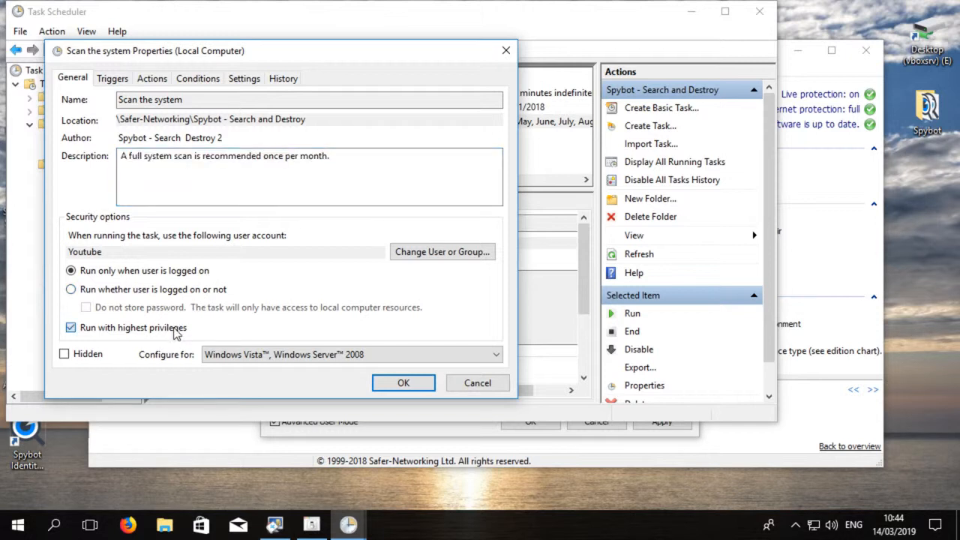
left_click(71, 326)
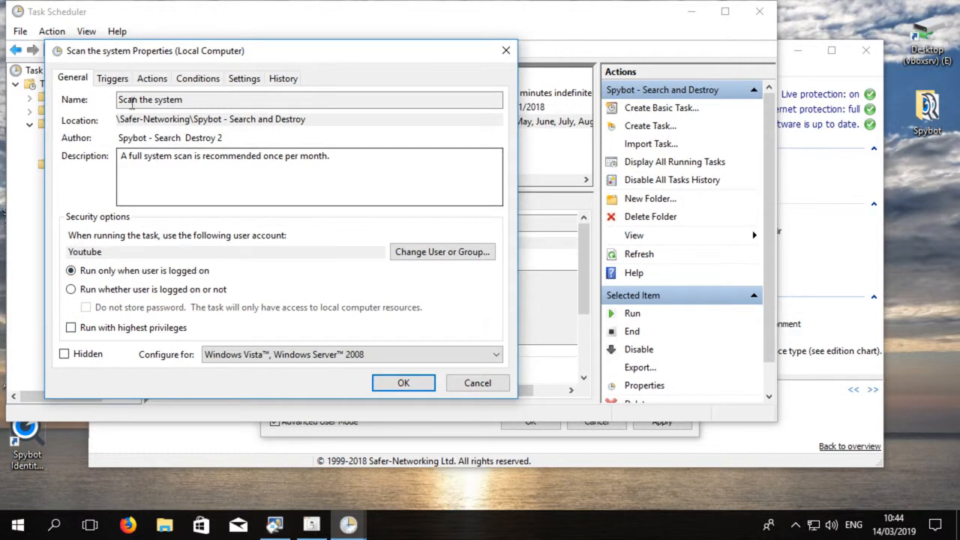
left_click(111, 78)
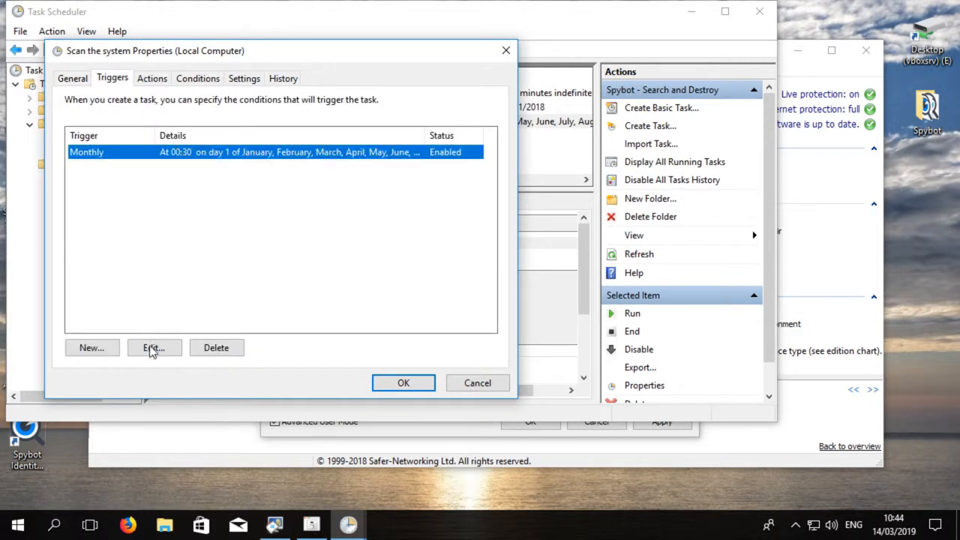
Change the task's monthly trigger to recur weekly on Sunday and confirm it.
left_click(153, 348)
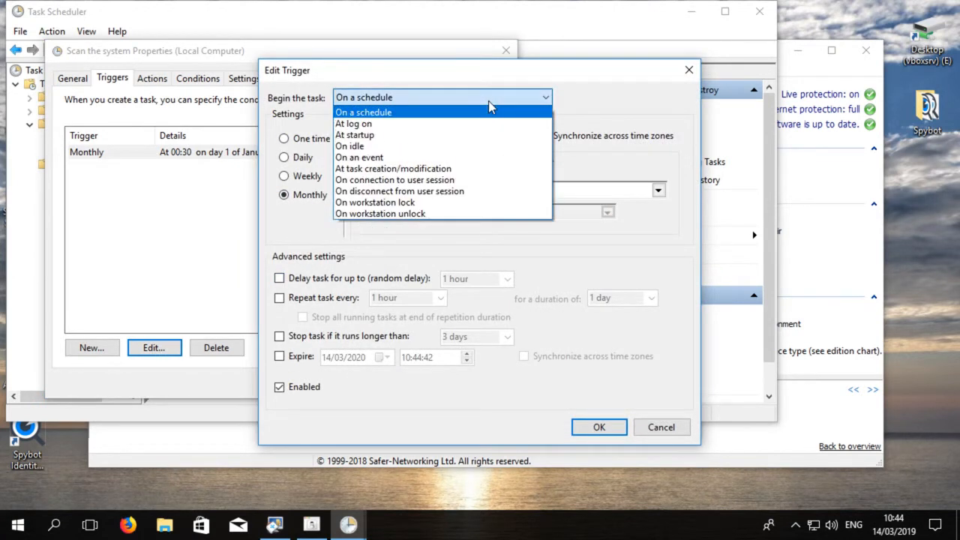
mouse_move(487, 135)
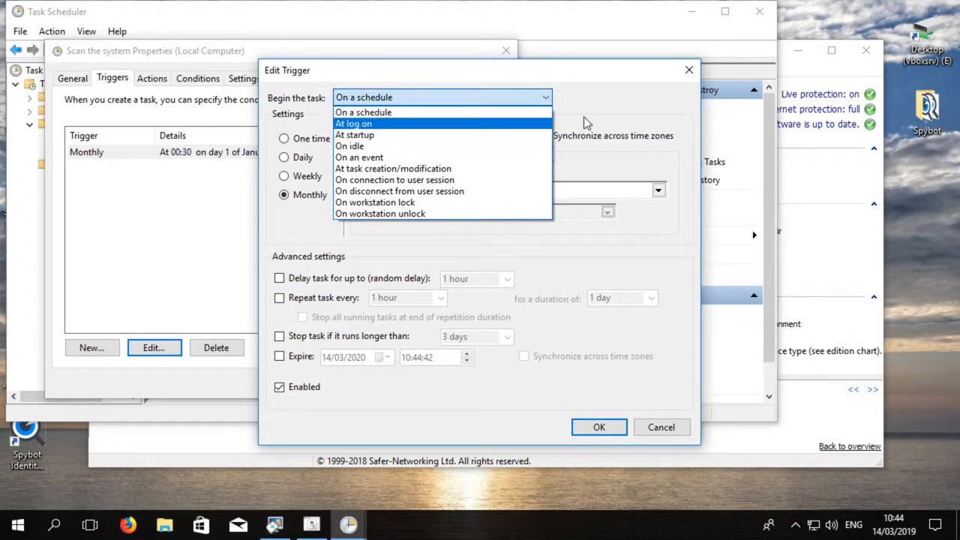
left_click(363, 111)
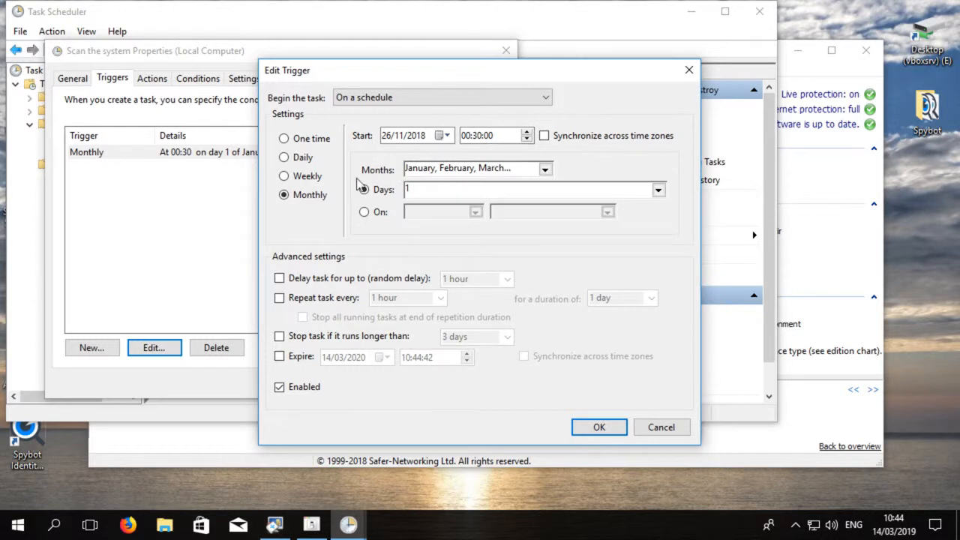
left_click(284, 175)
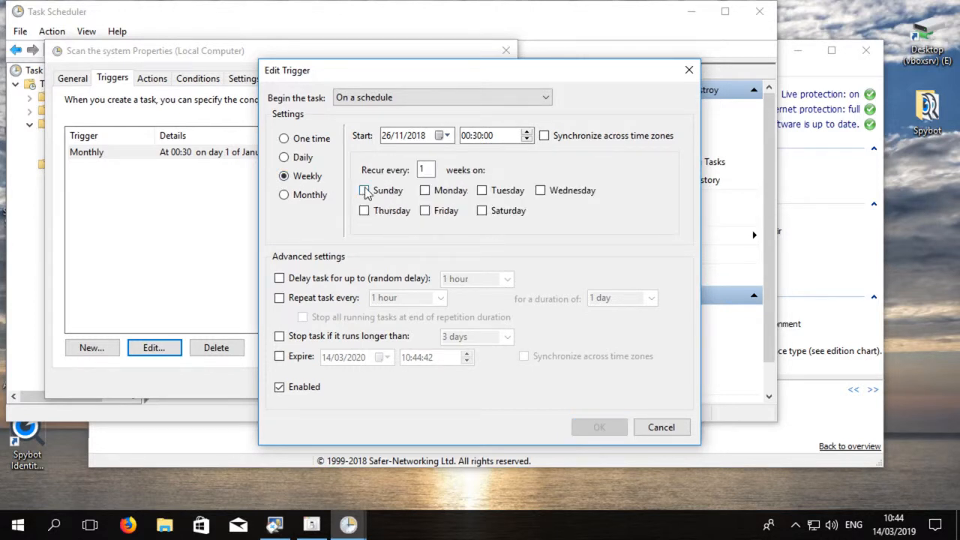
left_click(362, 189)
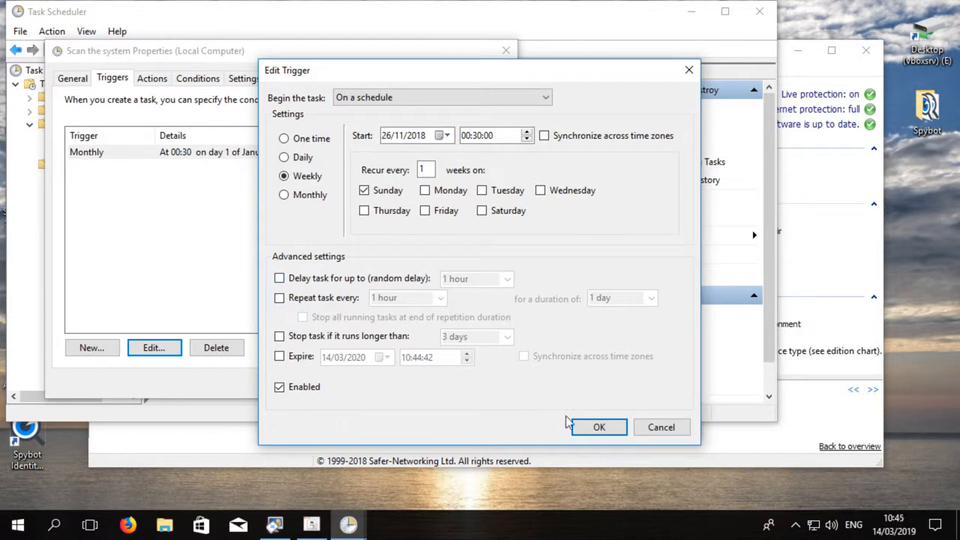
left_click(598, 426)
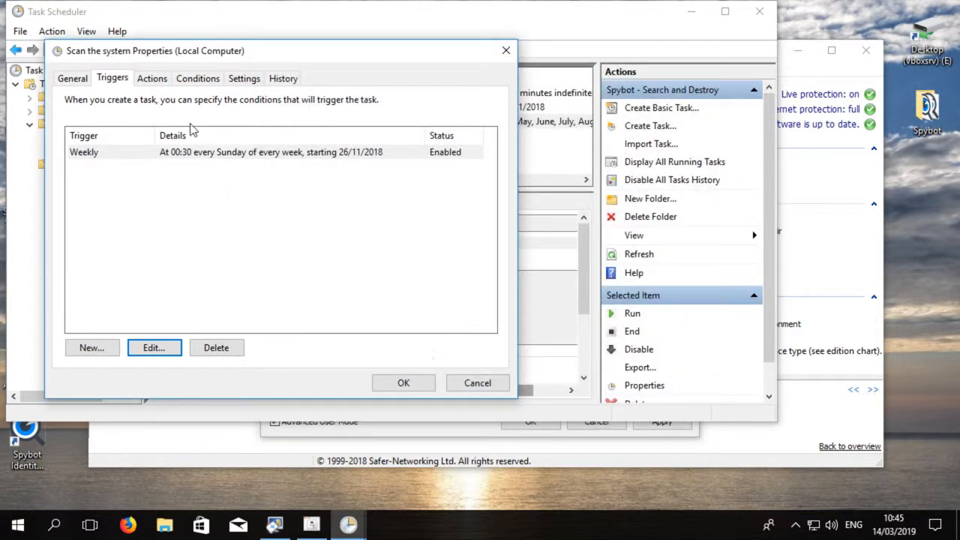
Review the Start a program action (SDScan.exe /scan /cleanclose) without changing it.
left_click(151, 78)
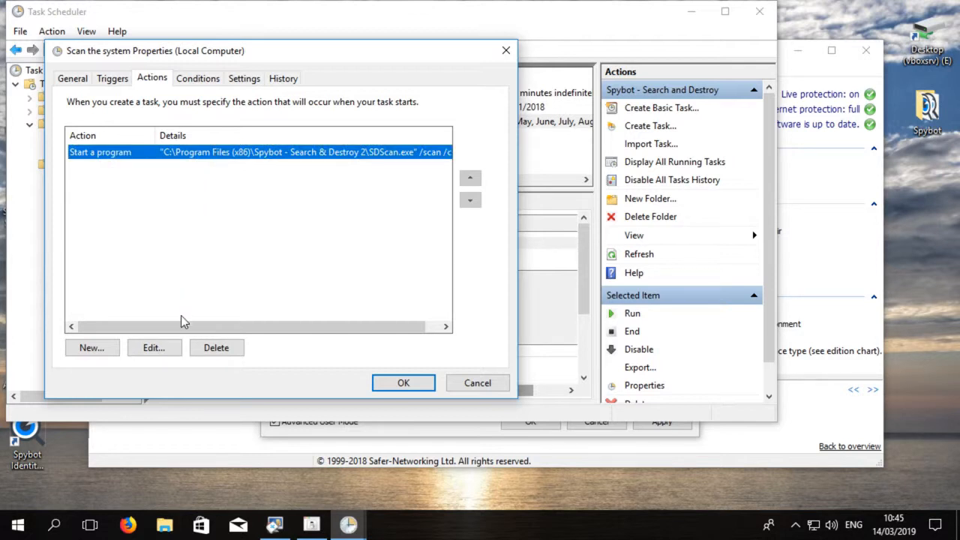
left_click(153, 348)
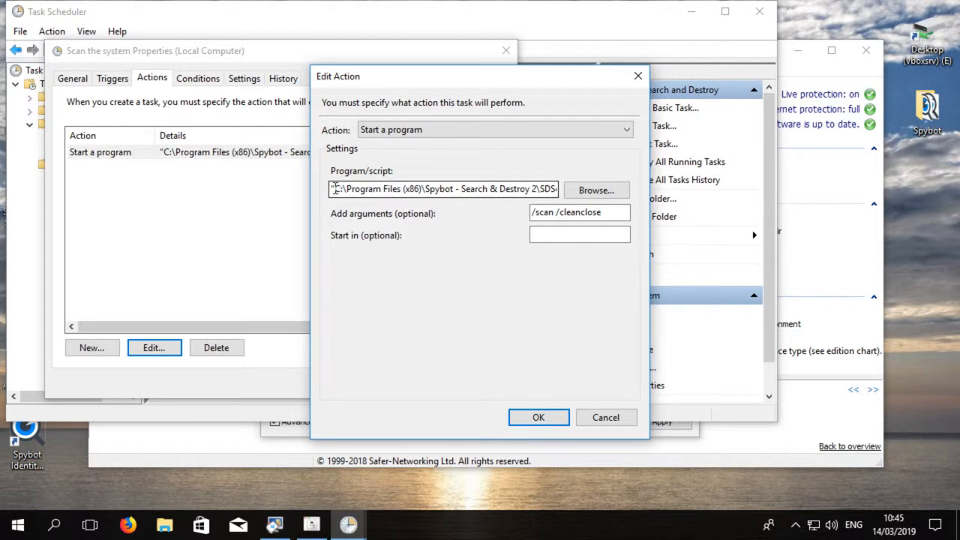
triple_click(442, 189)
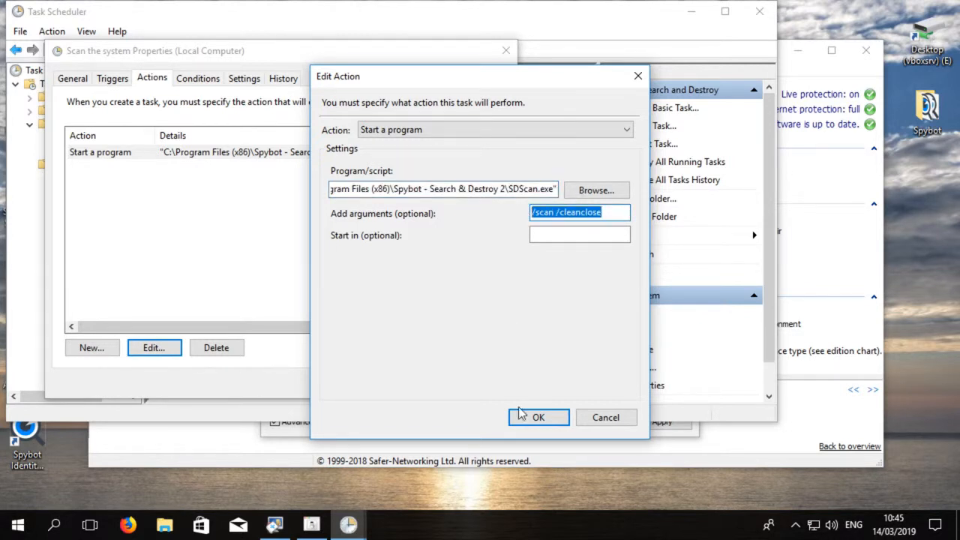
left_click(538, 417)
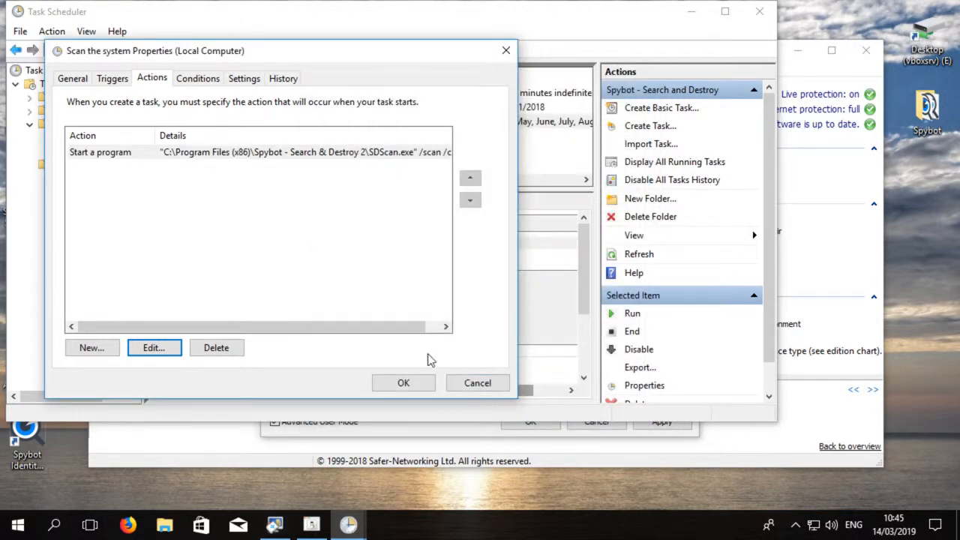
left_click(198, 78)
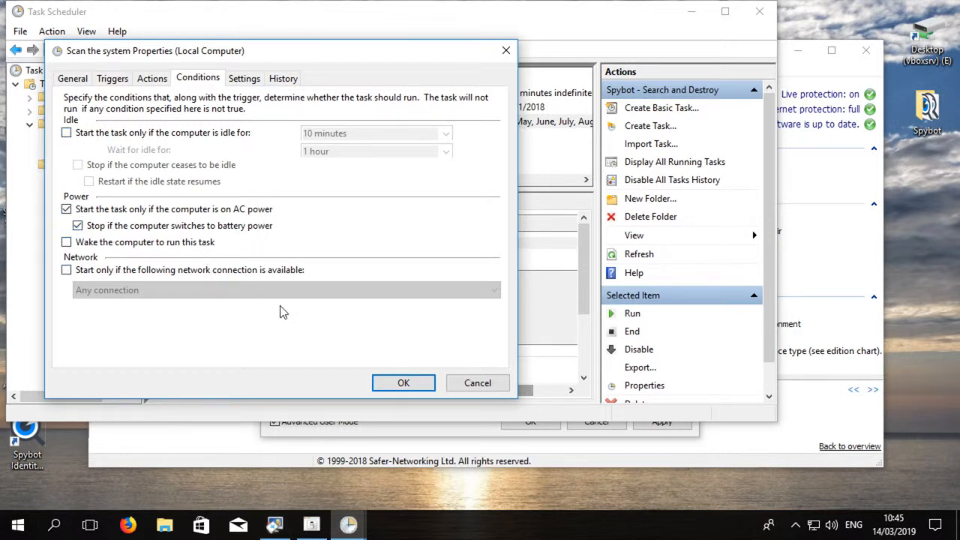
Review the task's Settings page with on-demand running and three-day run limit.
left_click(243, 78)
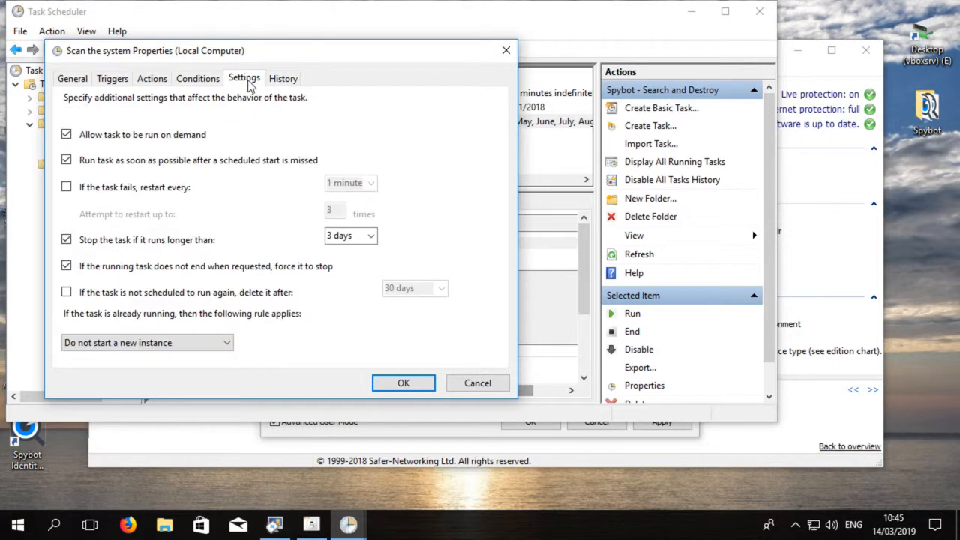
mouse_move(213, 153)
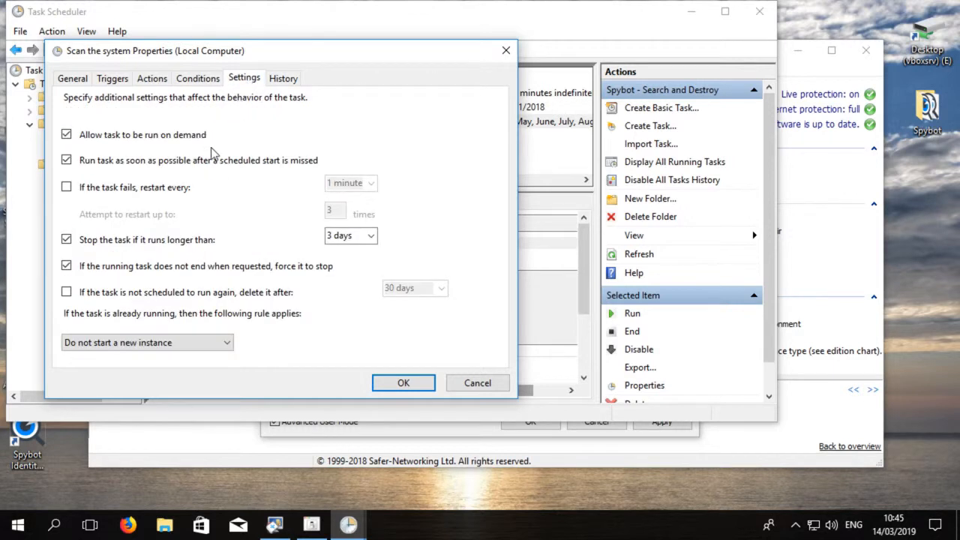
mouse_move(217, 238)
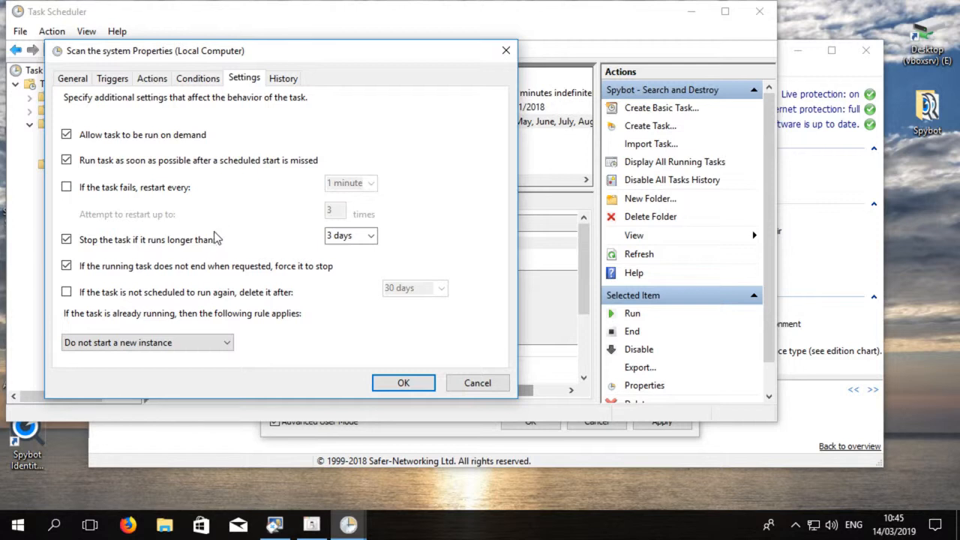
mouse_move(315, 333)
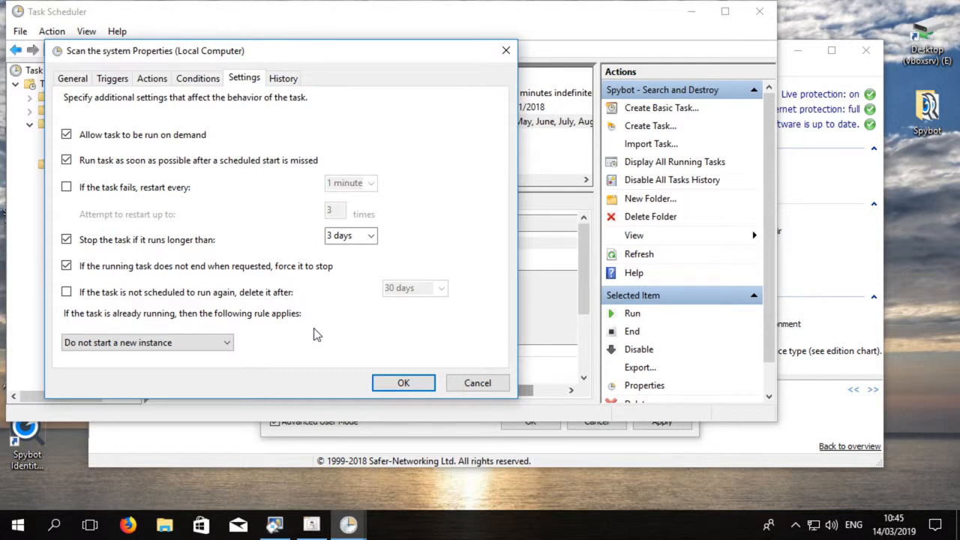
mouse_move(283, 78)
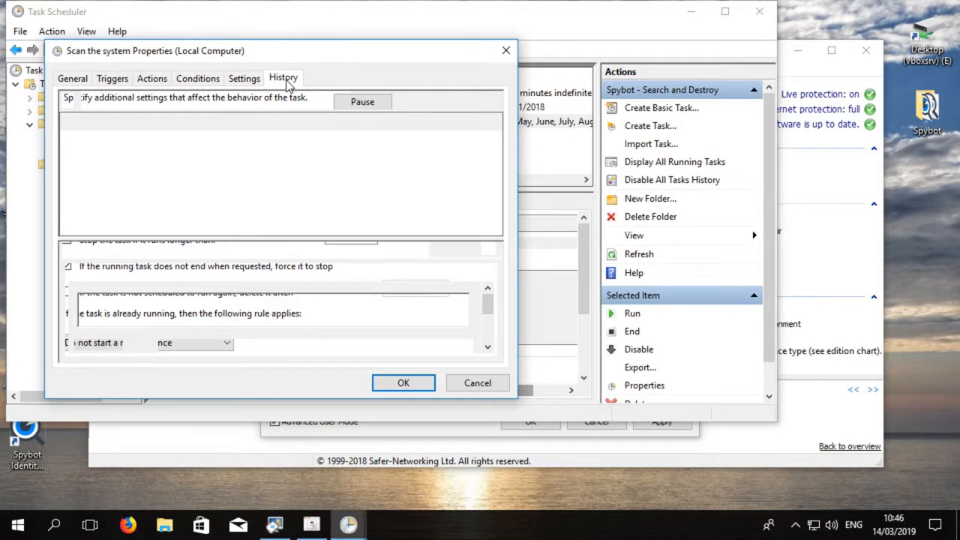
Review the task's History, save the weekly Sunday properties, and close Task Scheduler.
left_click(282, 78)
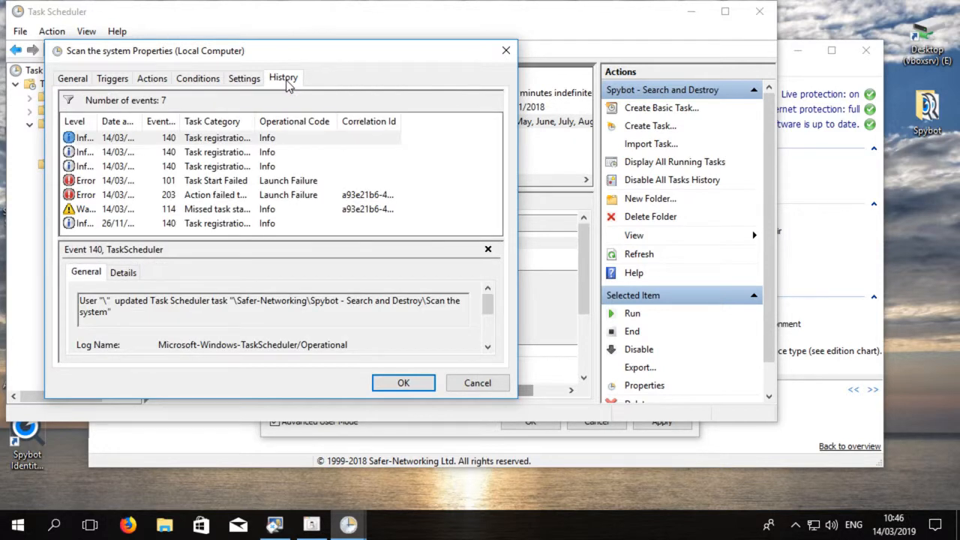
mouse_move(348, 367)
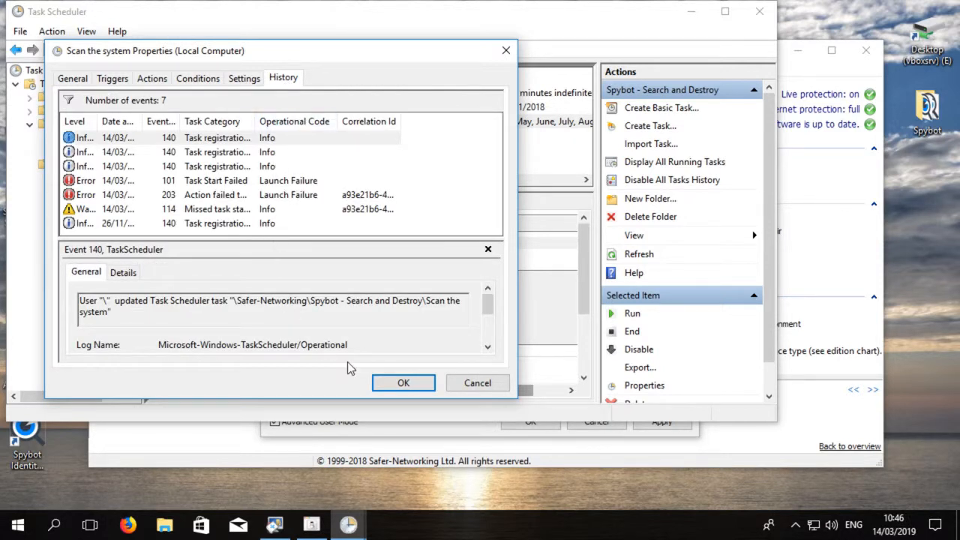
left_click(403, 383)
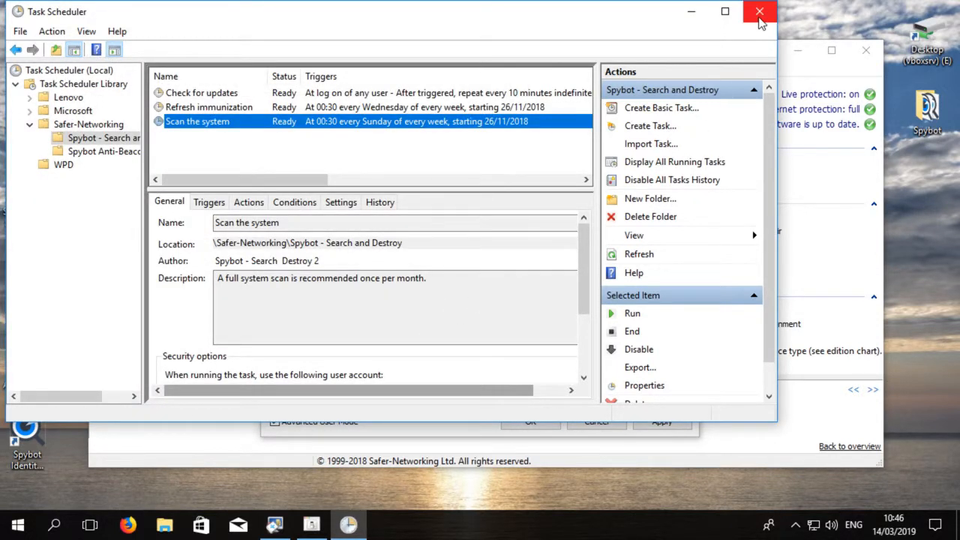
left_click(758, 12)
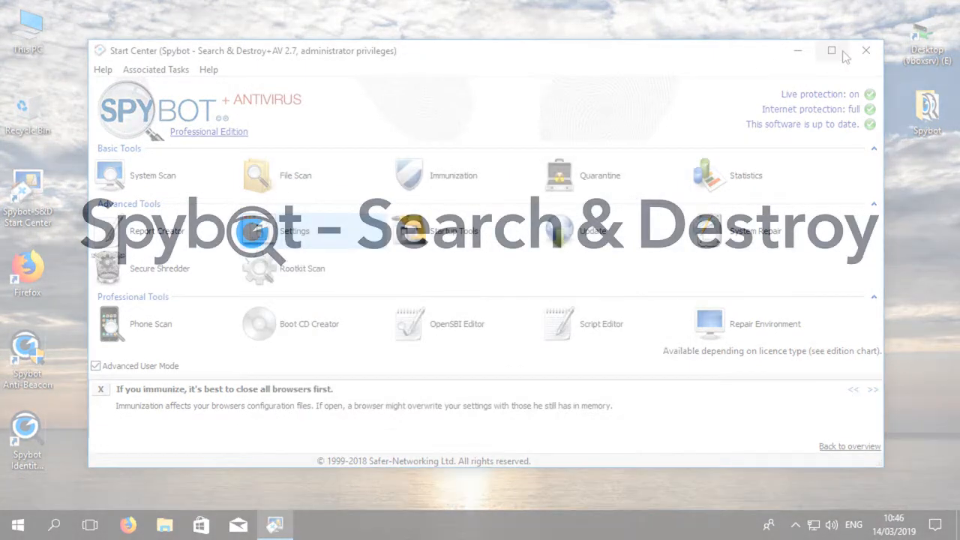
left_click(867, 51)
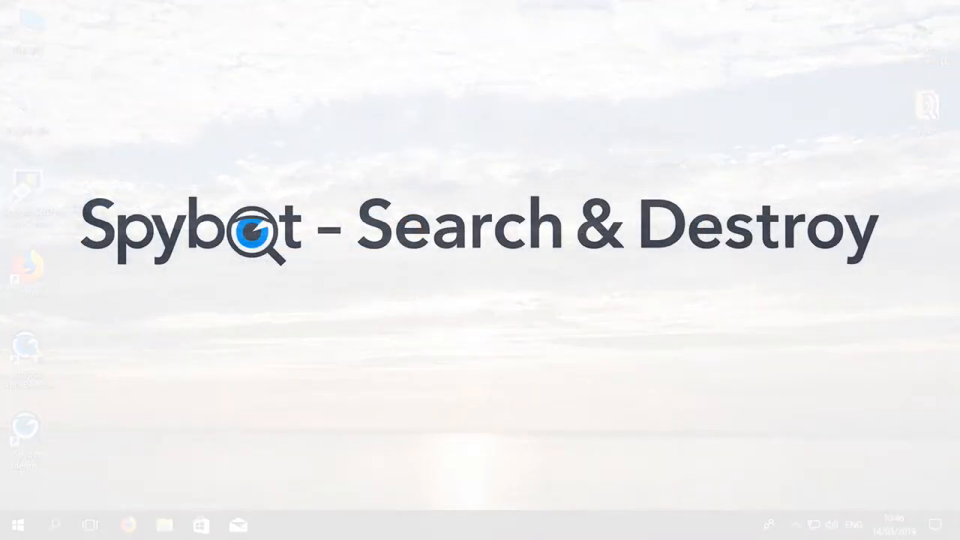